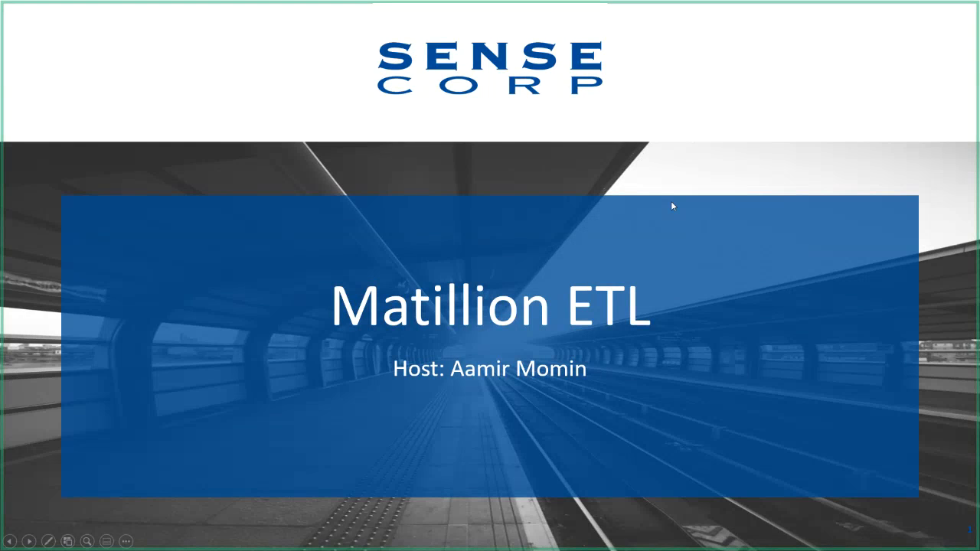
# Advance the slideshow from the title slide to the 'What is Matillion ETL?' slide.
pyautogui.press('Right')
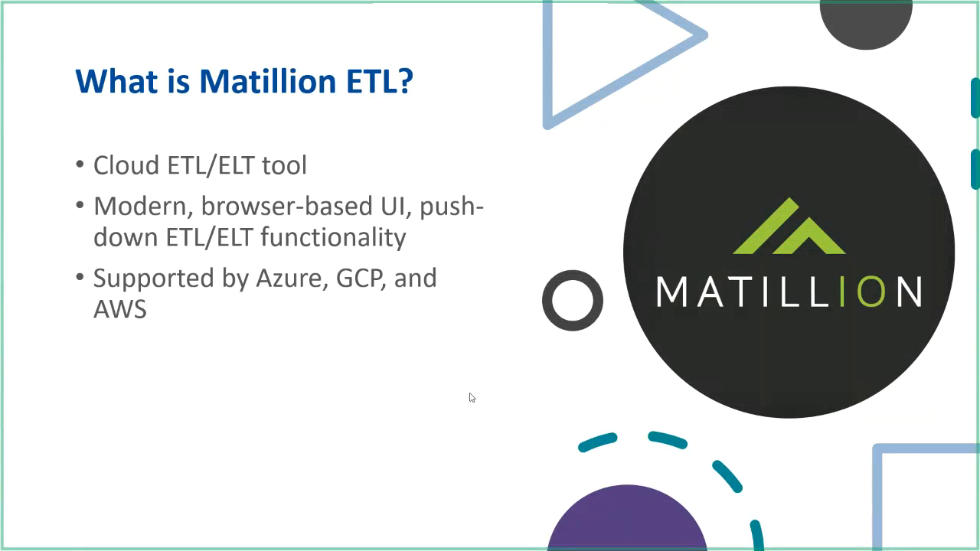
pyautogui.moveTo(347, 346)
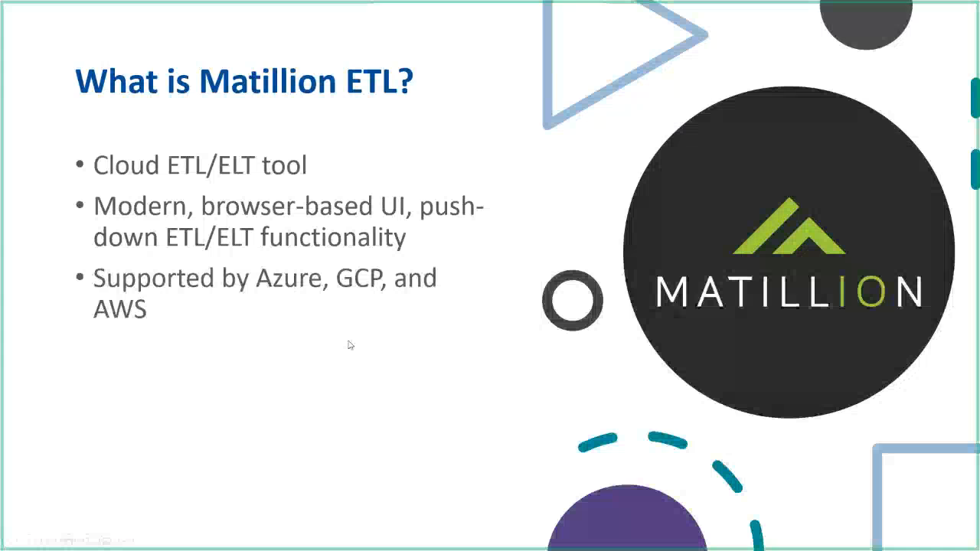
pyautogui.press('Right')
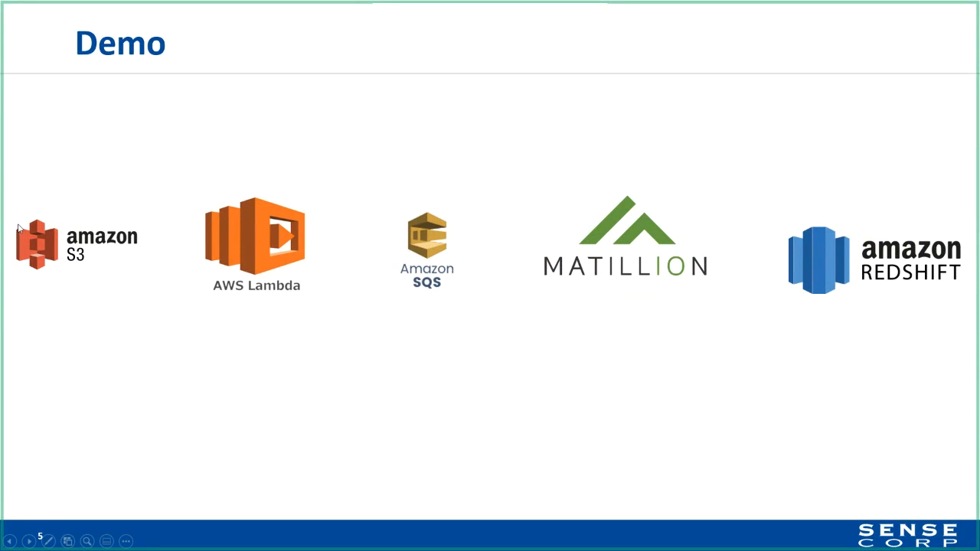
pyautogui.moveTo(129, 449)
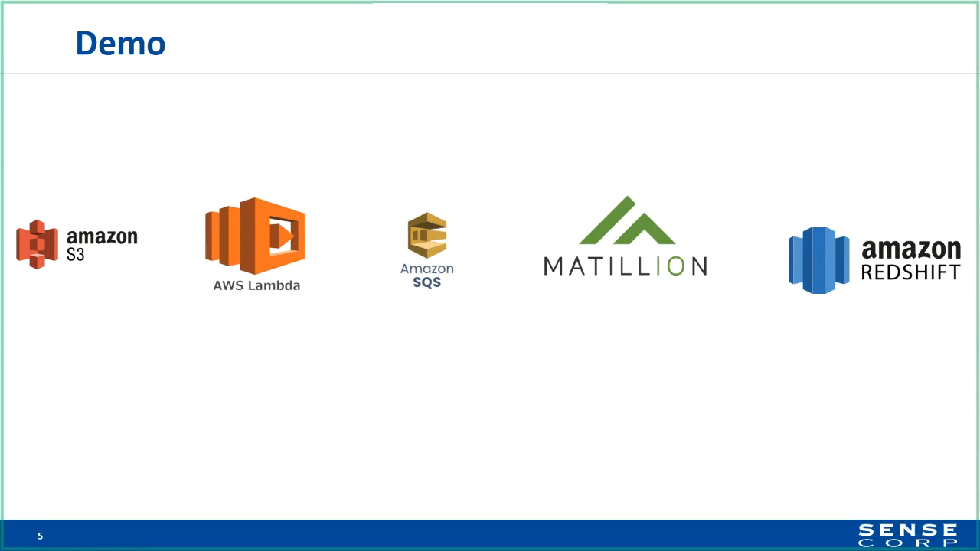
pyautogui.moveTo(333, 300)
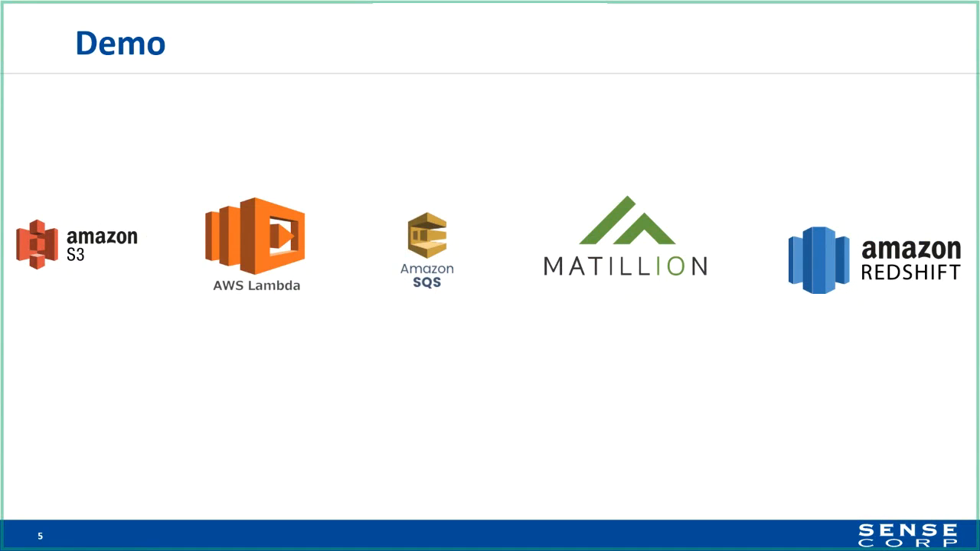
pyautogui.moveTo(12, 403)
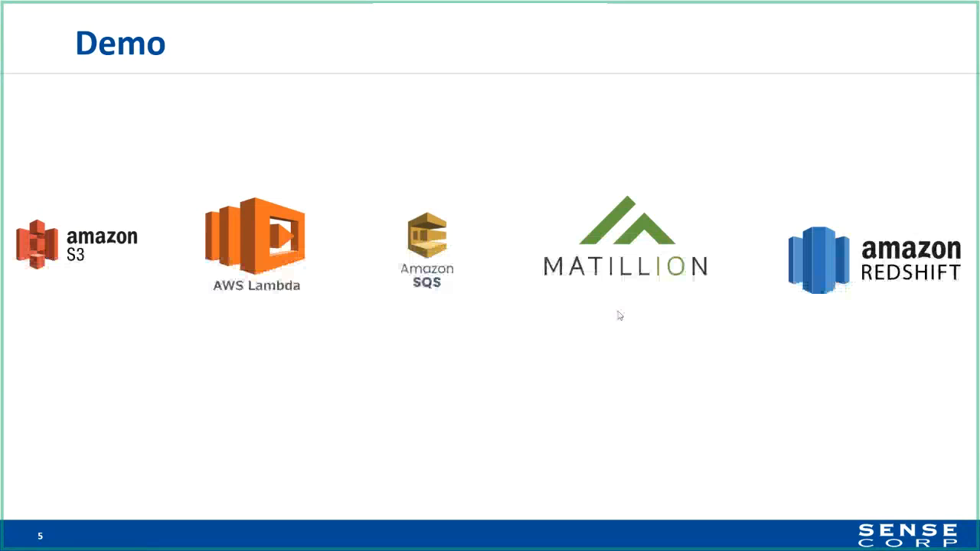
pyautogui.moveTo(612, 337)
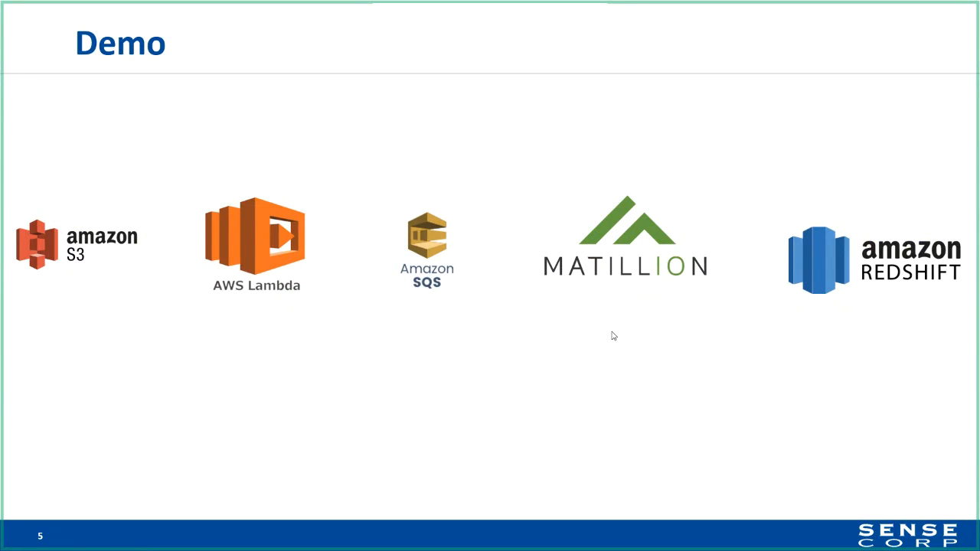
pyautogui.moveTo(610, 340)
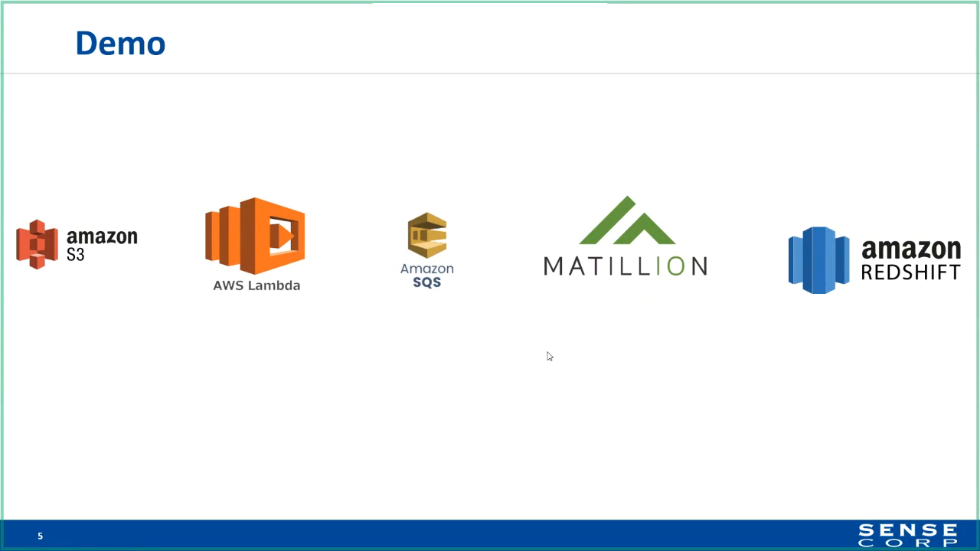
pyautogui.moveTo(542, 352)
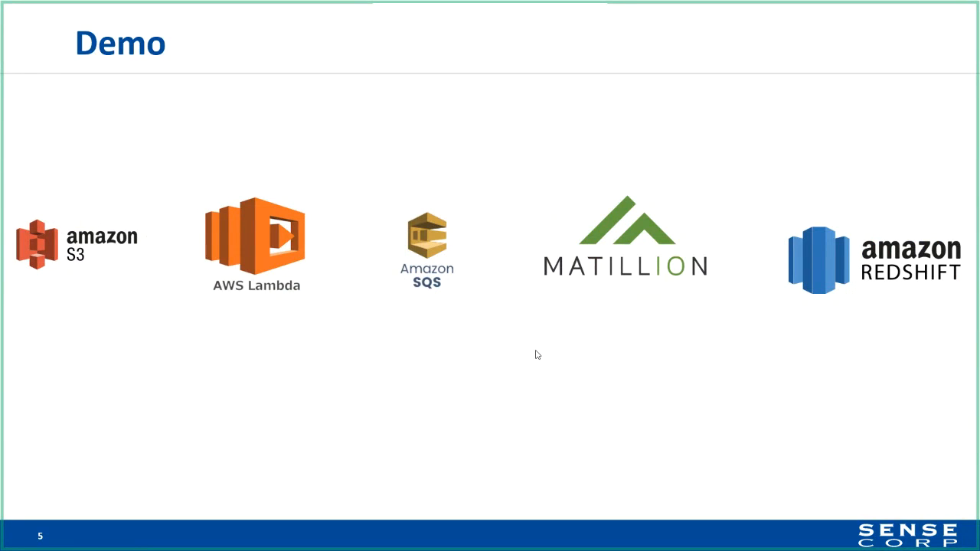
pyautogui.moveTo(474, 358)
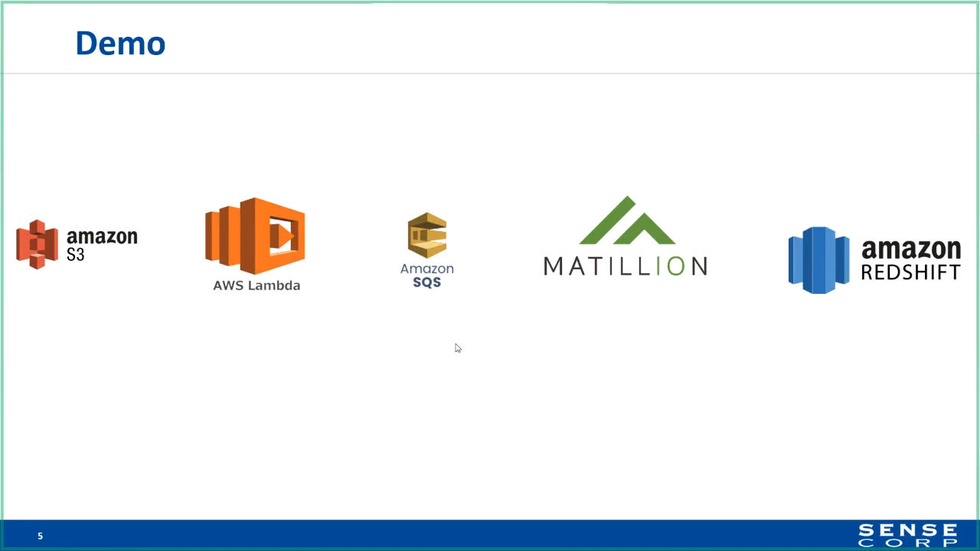
pyautogui.moveTo(392, 312)
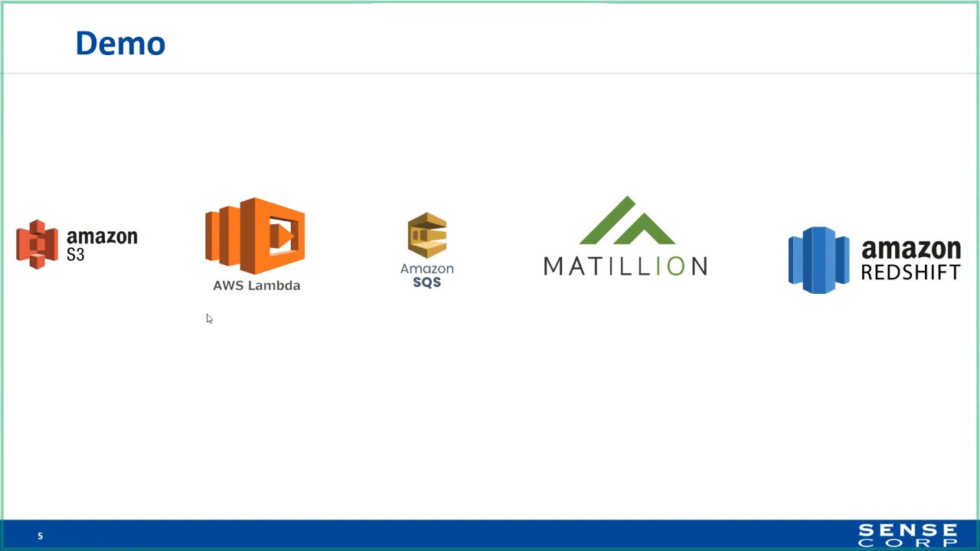
pyautogui.moveTo(374, 326)
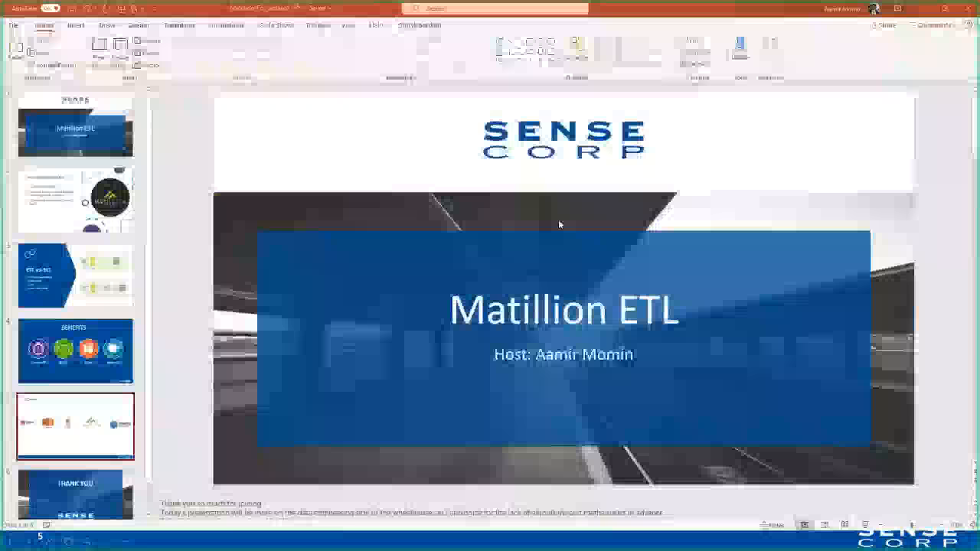
# Show the sensecorp-matillion-test bucket's Overview with its single object Basic_Stats.csv.
pyautogui.click(75, 426)
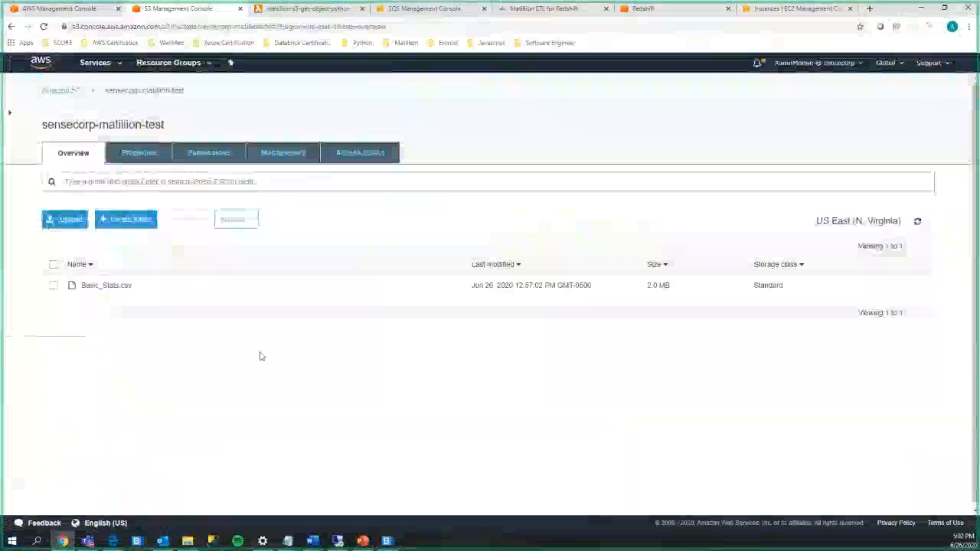
pyautogui.click(53, 285)
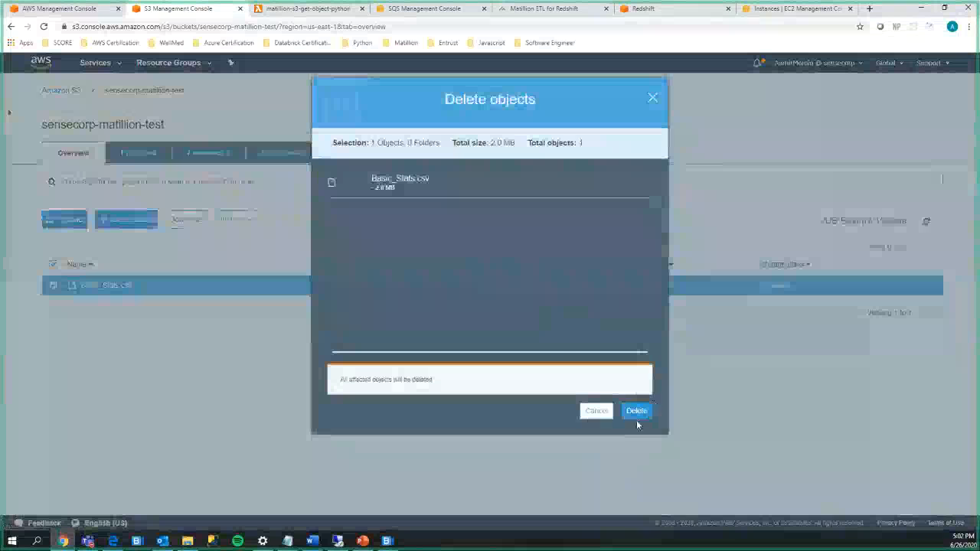
# Confirm deleting Basic_Stats.csv, leaving the sensecorp-matillion-test bucket empty.
pyautogui.click(637, 410)
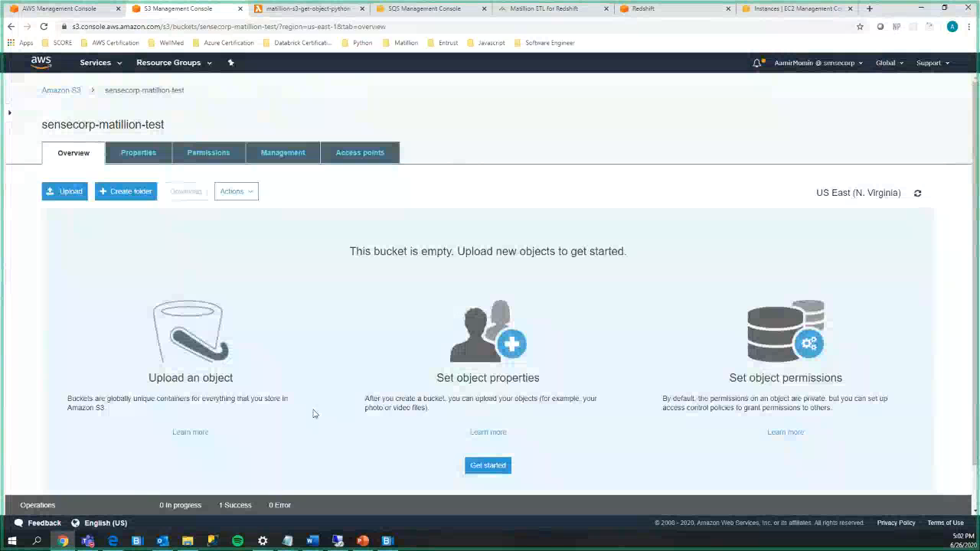
pyautogui.moveTo(661, 410)
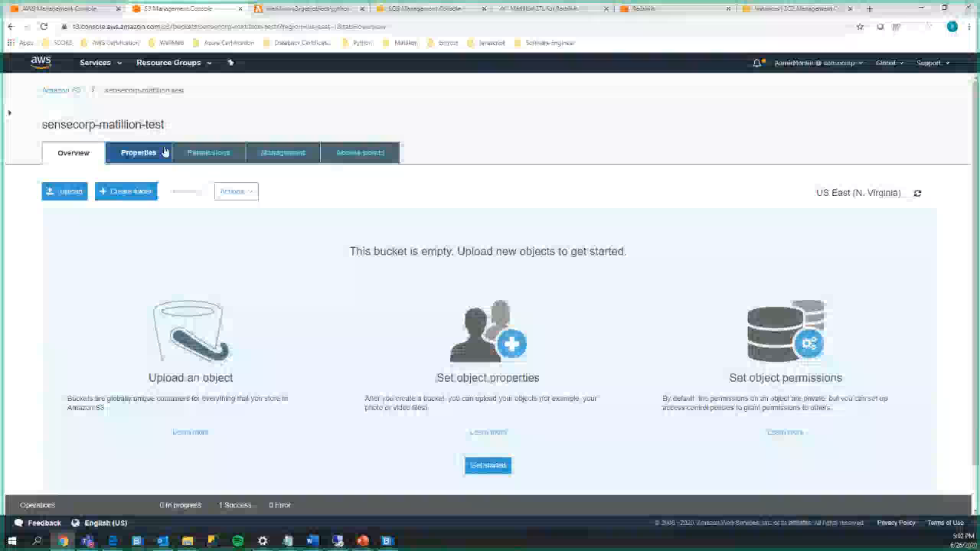
pyautogui.click(138, 153)
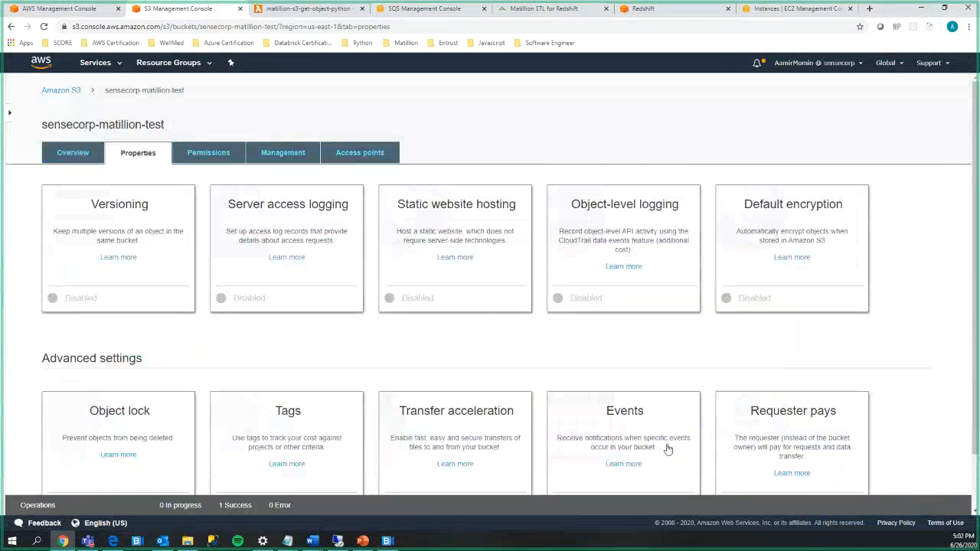
pyautogui.click(624, 410)
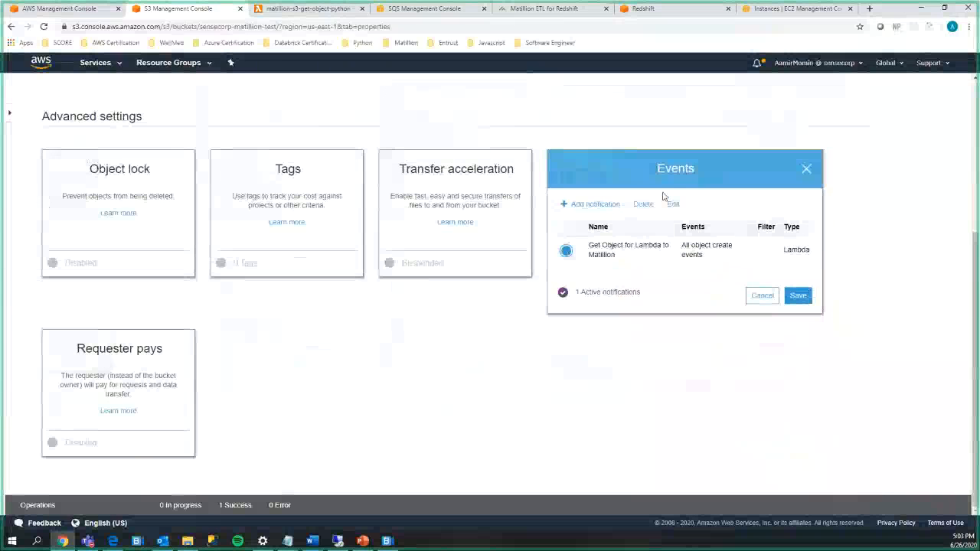
pyautogui.click(627, 248)
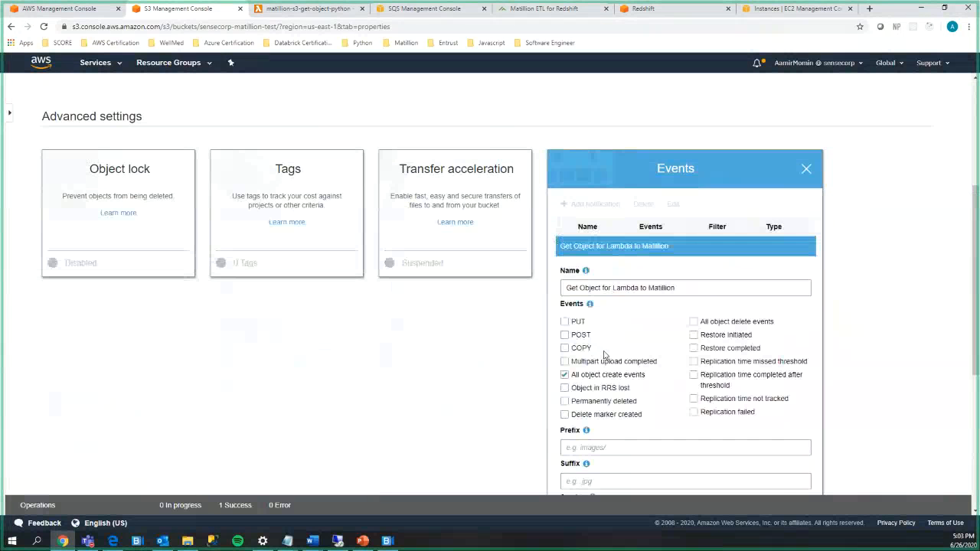
pyautogui.scroll(-3)
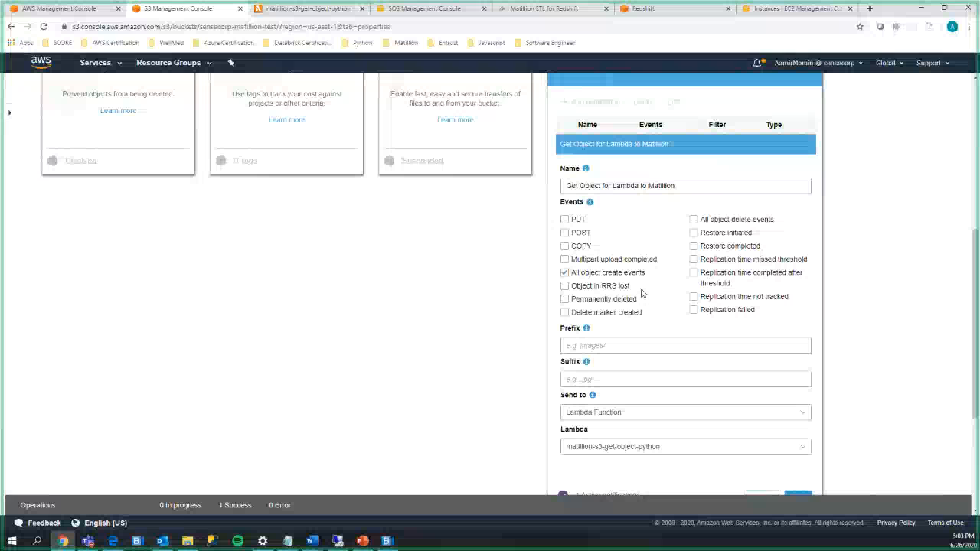
pyautogui.scroll(-3)
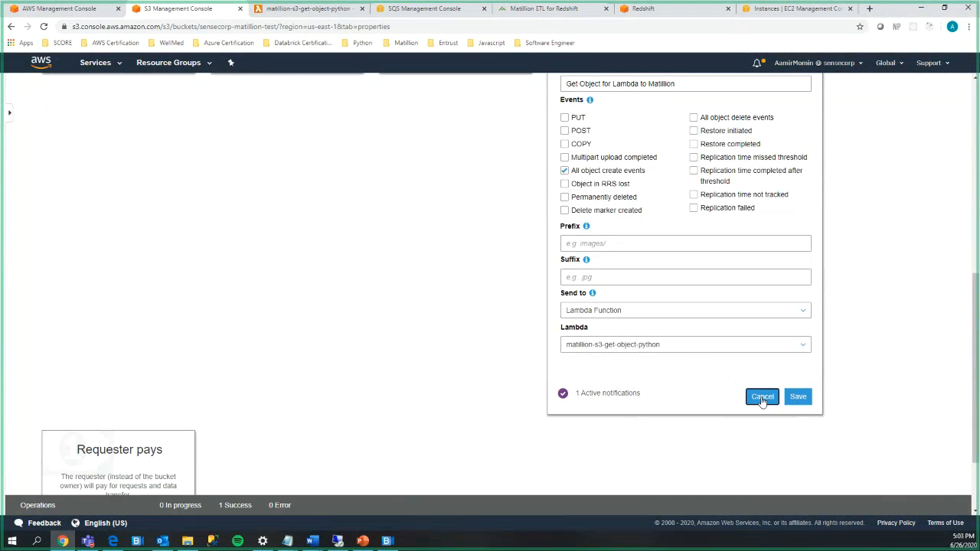
pyautogui.click(762, 396)
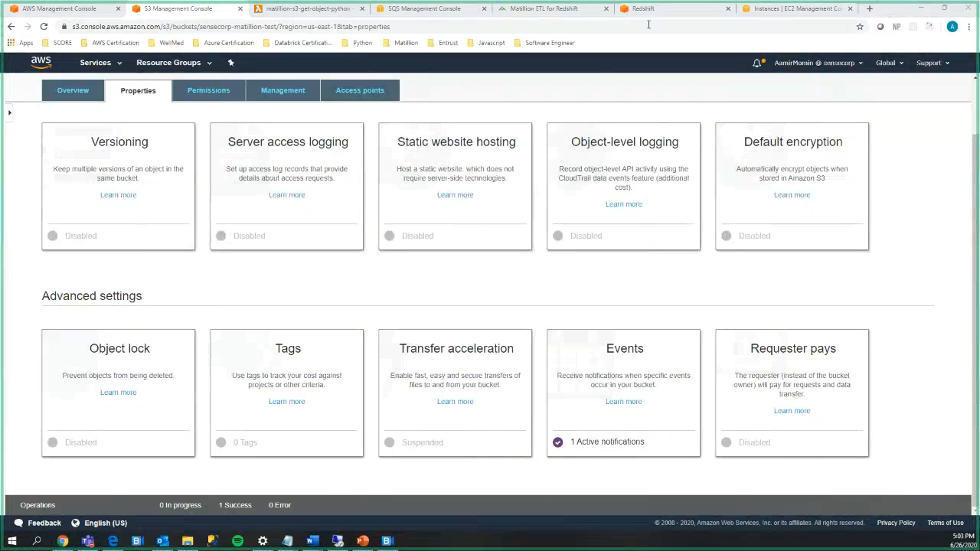
# Review the matillion-s3-get-object-python function's S3 trigger and its Python code sending to SQS.
pyautogui.click(307, 9)
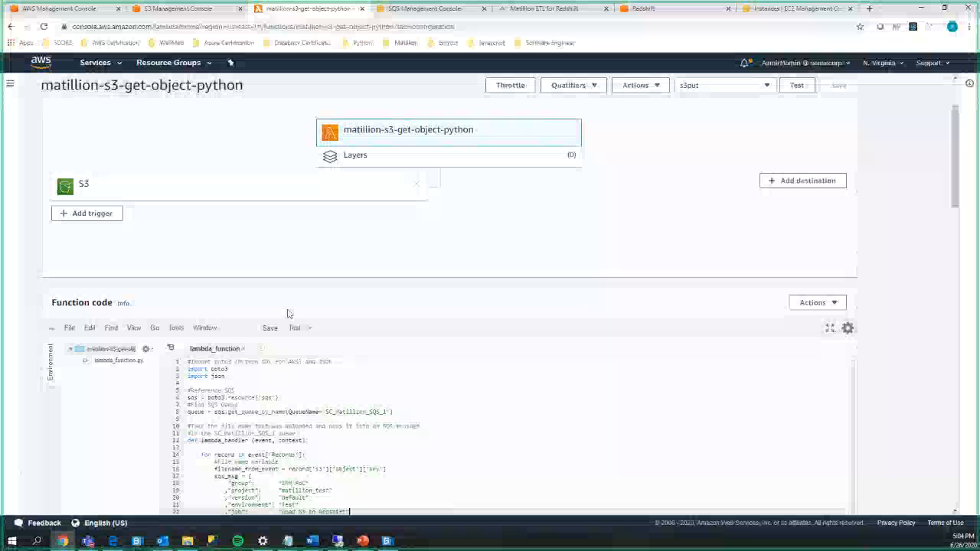
pyautogui.scroll(-3)
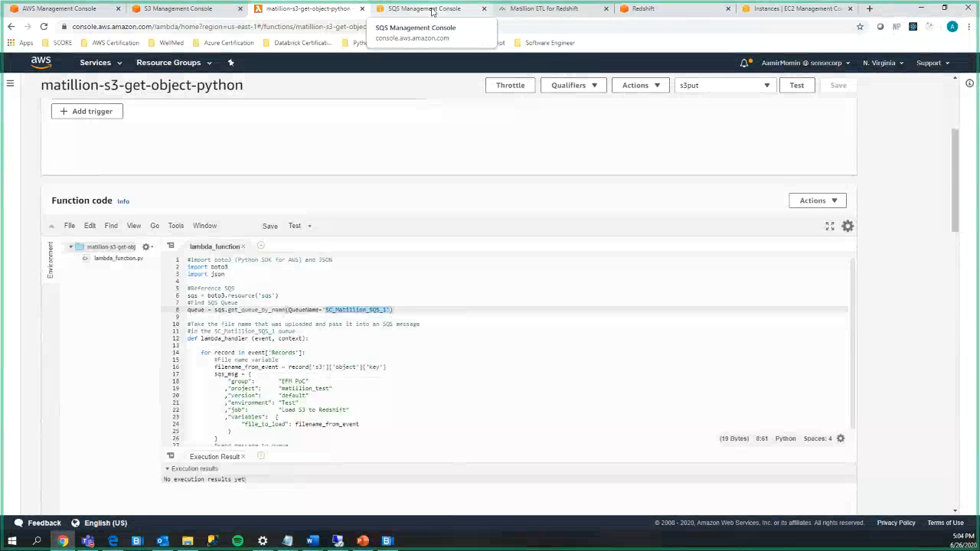
# Check queue SC_Matillion_SQS_1 shows zero messages, then bring up the Matillion job canvas.
pyautogui.click(426, 9)
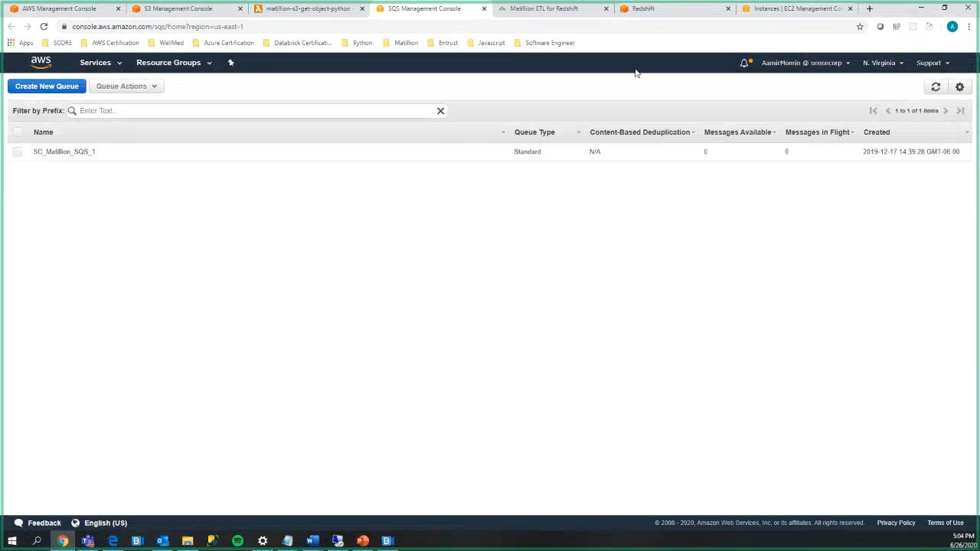
pyautogui.click(548, 10)
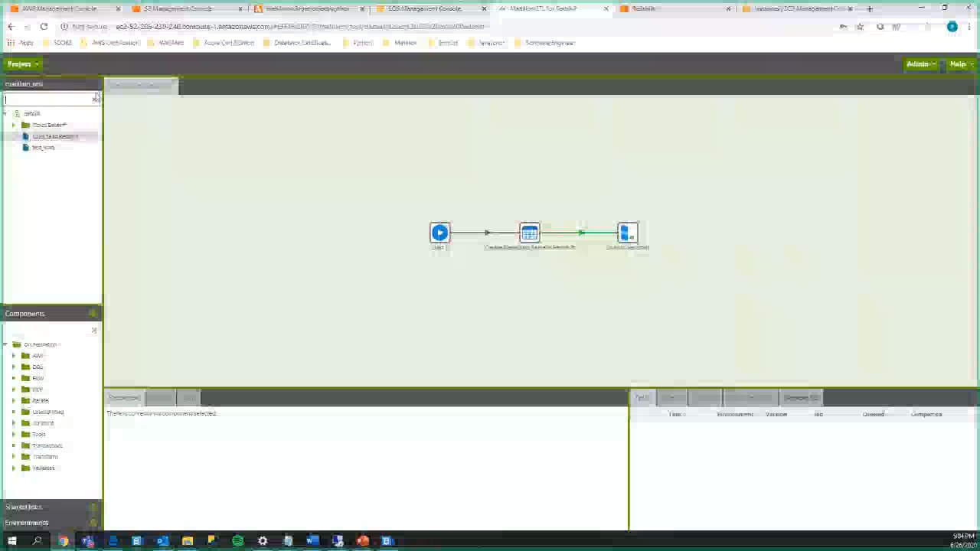
pyautogui.click(19, 64)
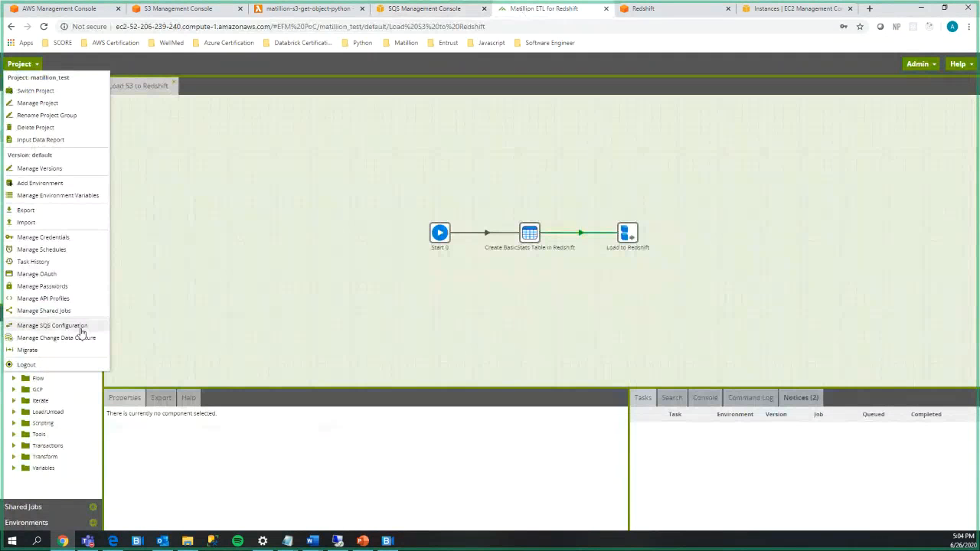
pyautogui.click(52, 324)
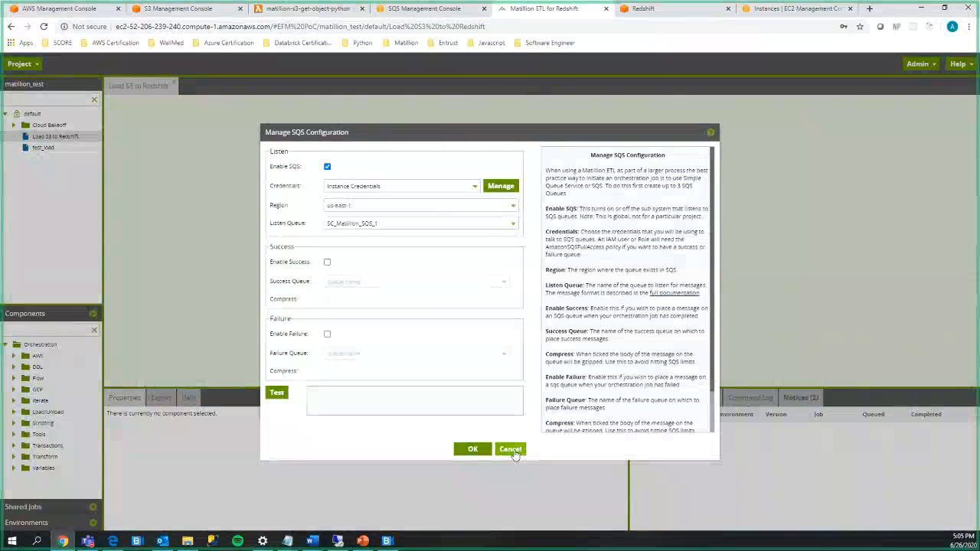
pyautogui.click(510, 450)
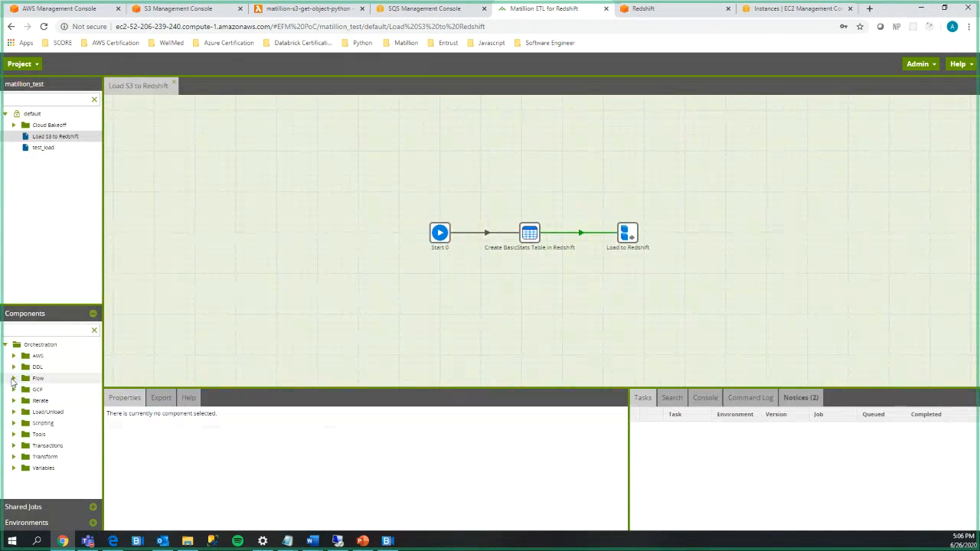
# Browse the orchestration component folders, including Scripting's Bash and Python components, then collapse the panel.
pyautogui.click(13, 355)
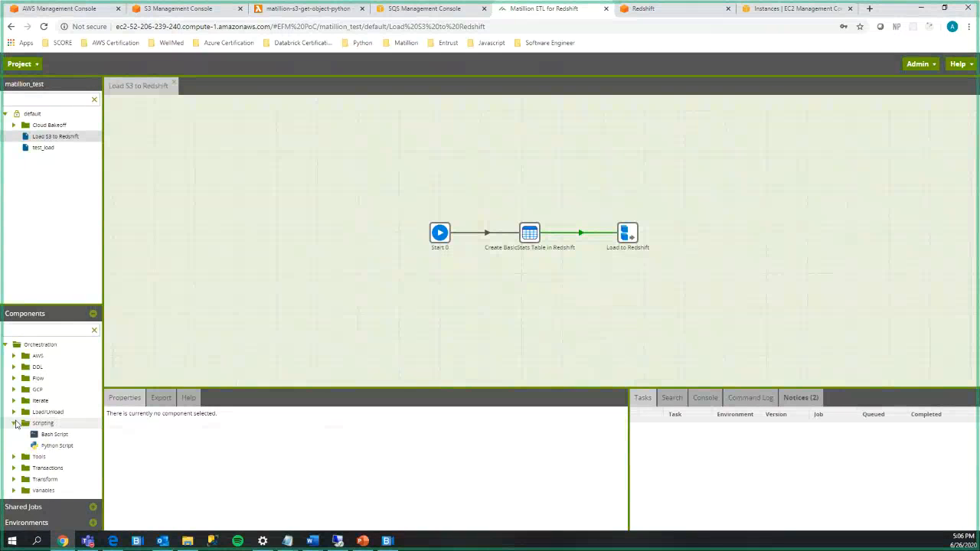
pyautogui.click(16, 423)
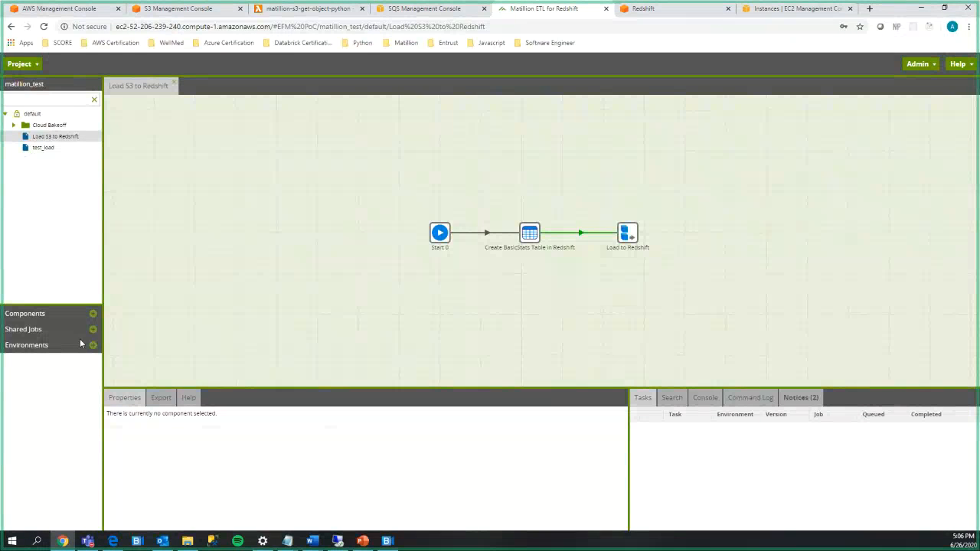
pyautogui.moveTo(84, 381)
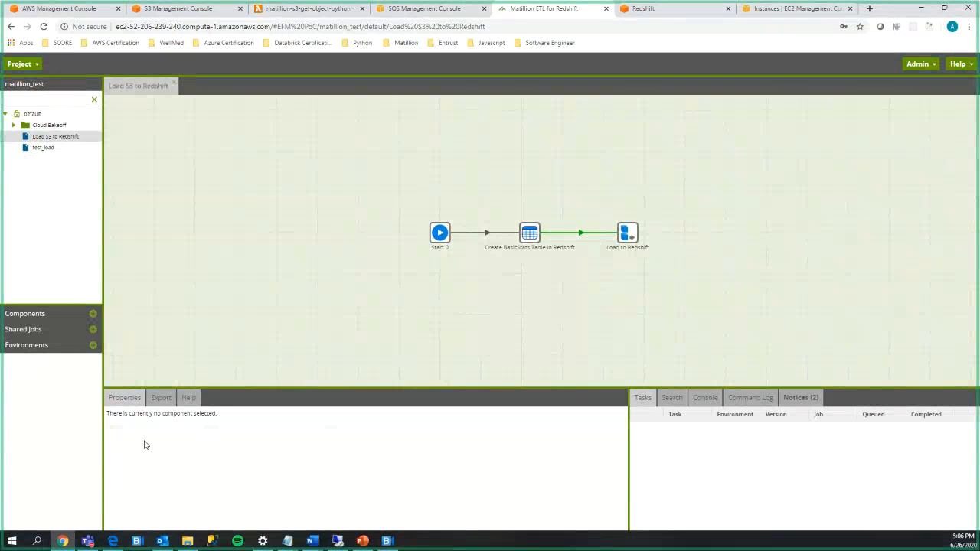
pyautogui.moveTo(225, 328)
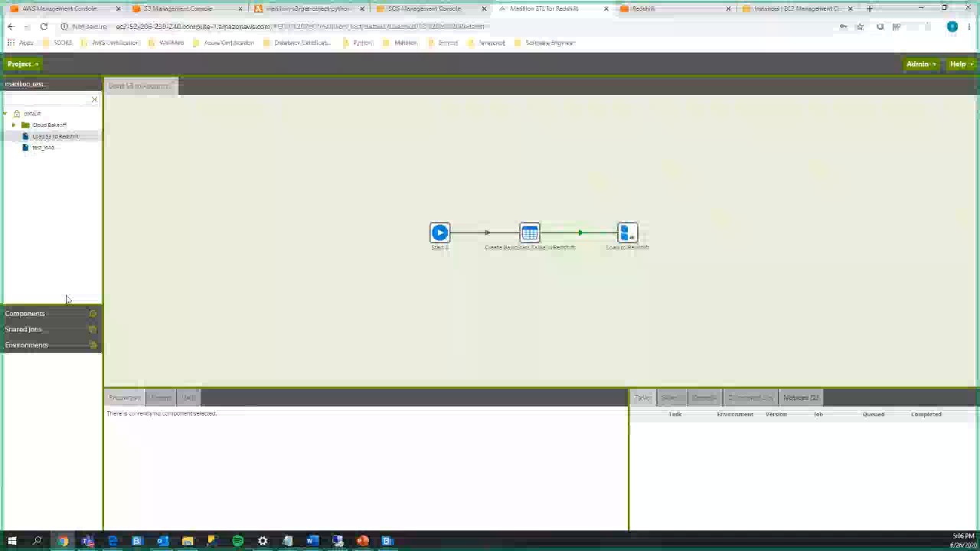
pyautogui.click(24, 312)
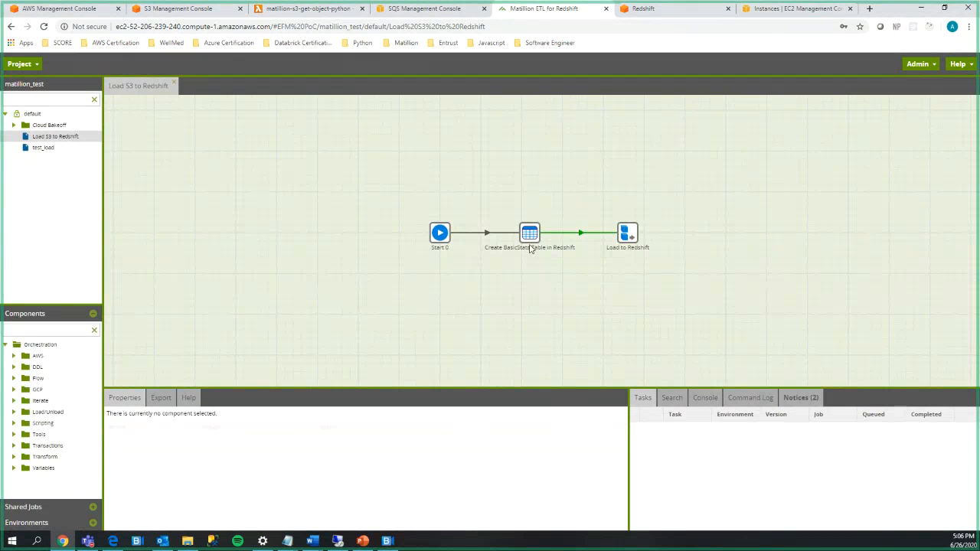
# Review the 'Create Basic Stats Table in Redshift' component's properties, with new table name basicstats.
pyautogui.click(529, 233)
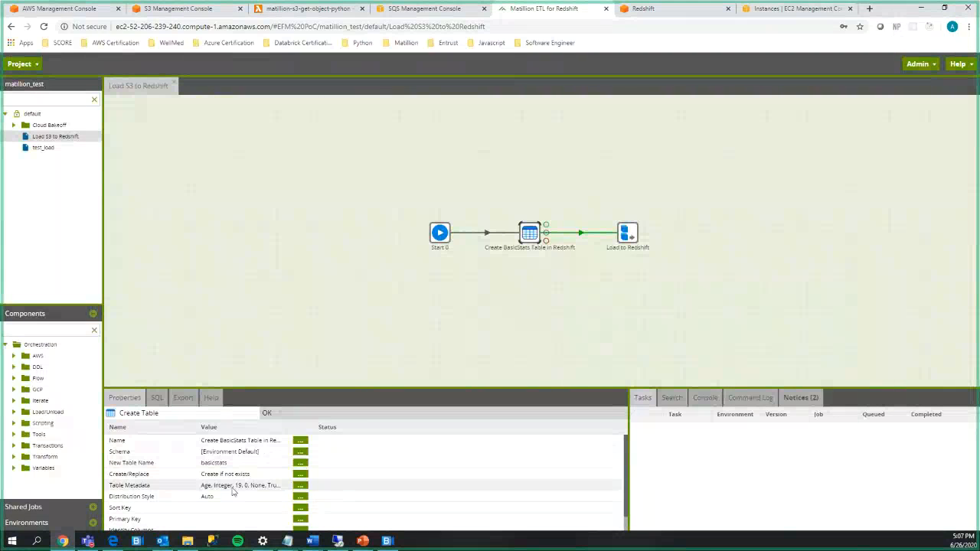
pyautogui.scroll(-3)
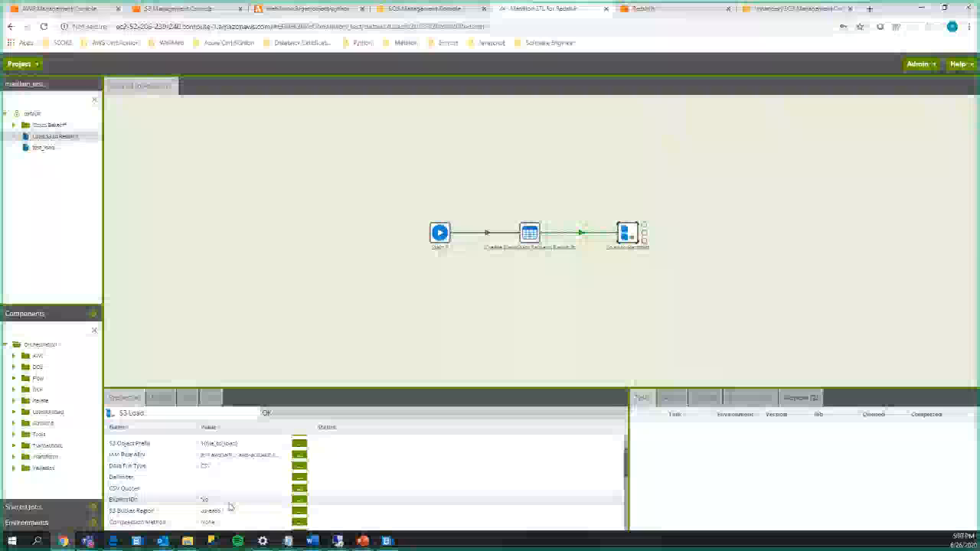
# Scroll the S3 Load properties to the CSV file type, time format and one ignored header row settings.
pyautogui.scroll(-3)
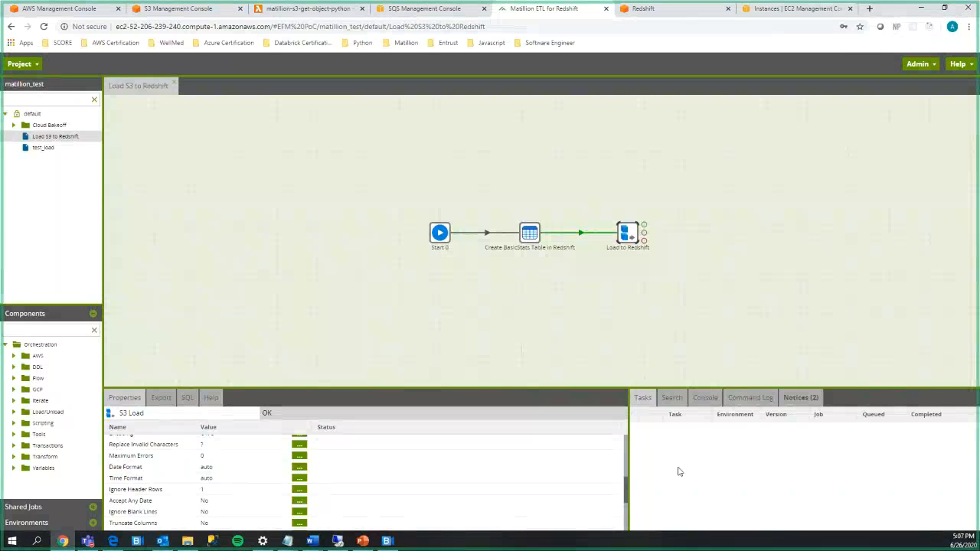
pyautogui.moveTo(695, 478)
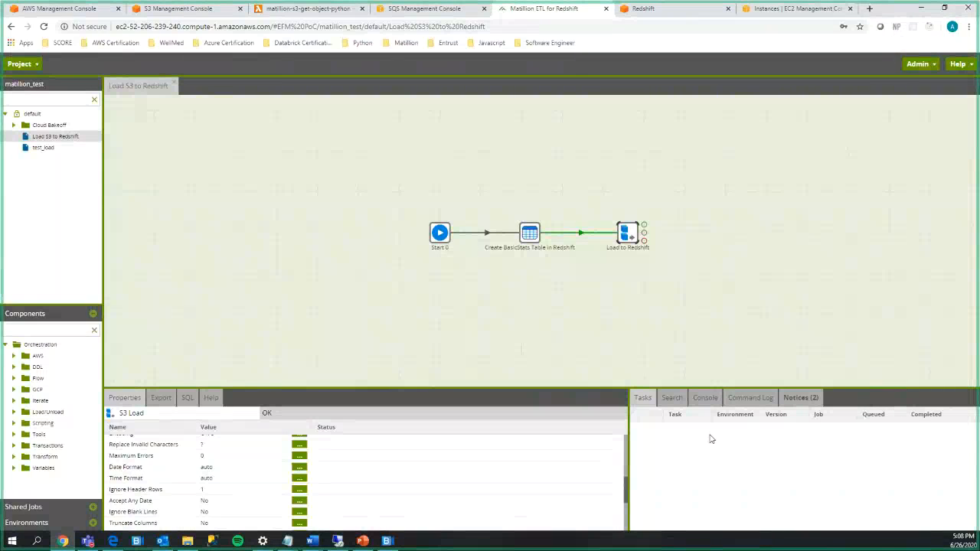
pyautogui.moveTo(832, 500)
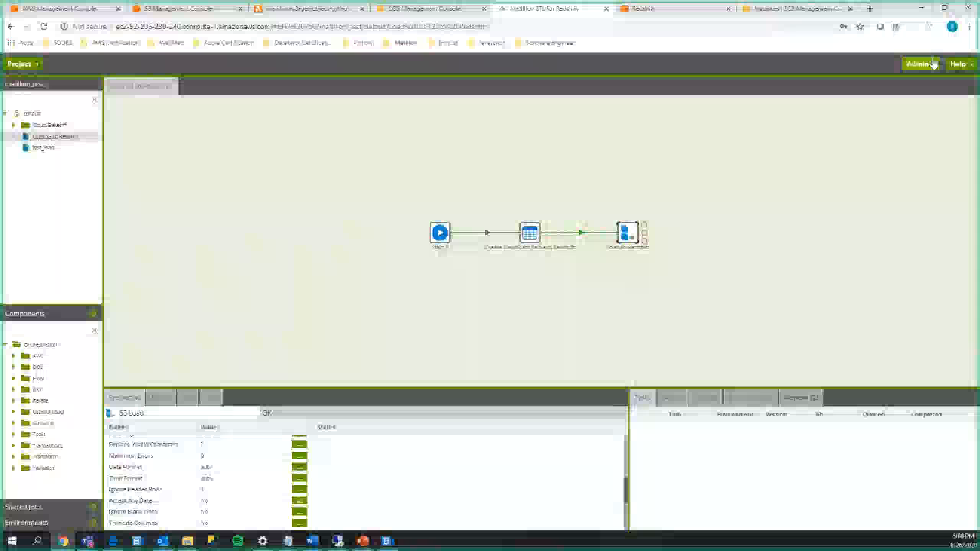
pyautogui.click(919, 64)
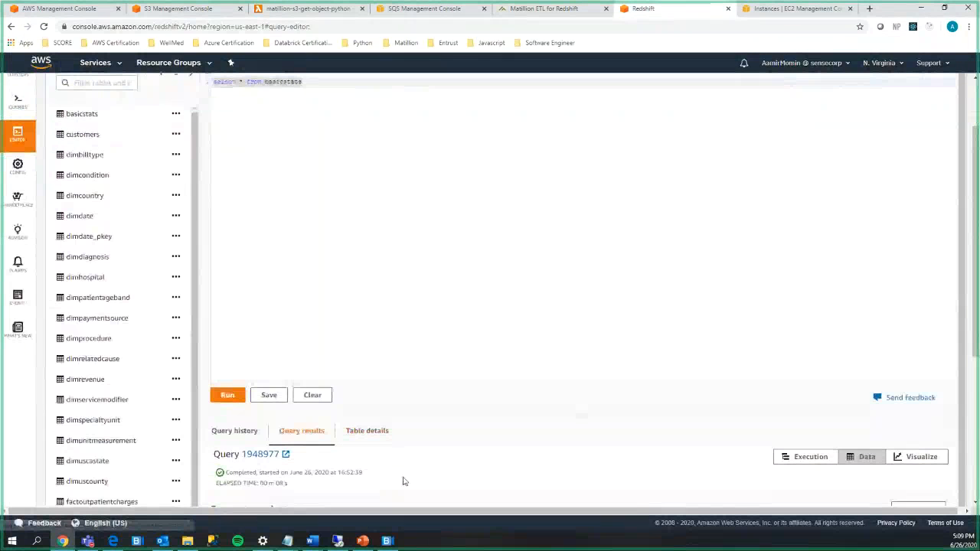
# Scroll to the select * from basicstats results showing column headers and zero rows.
pyautogui.scroll(-3)
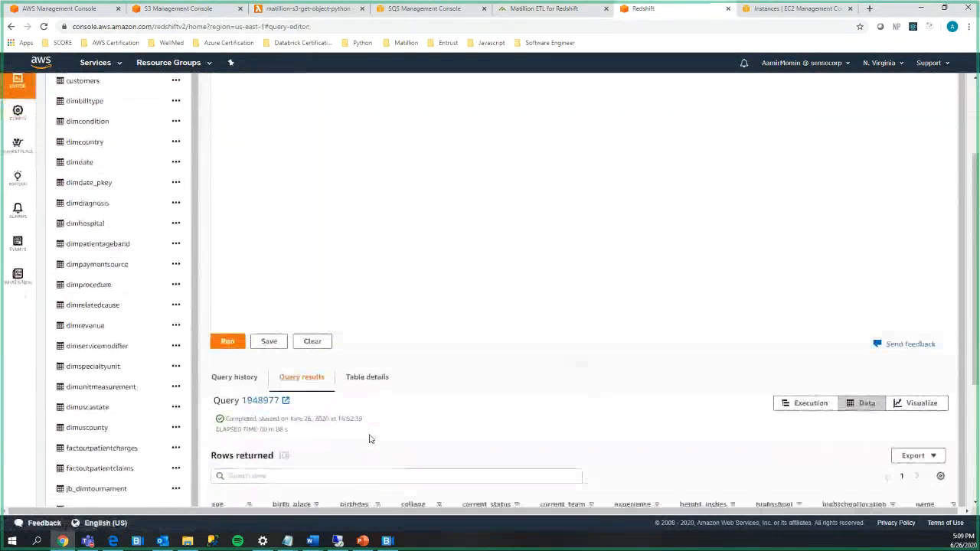
pyautogui.scroll(-3)
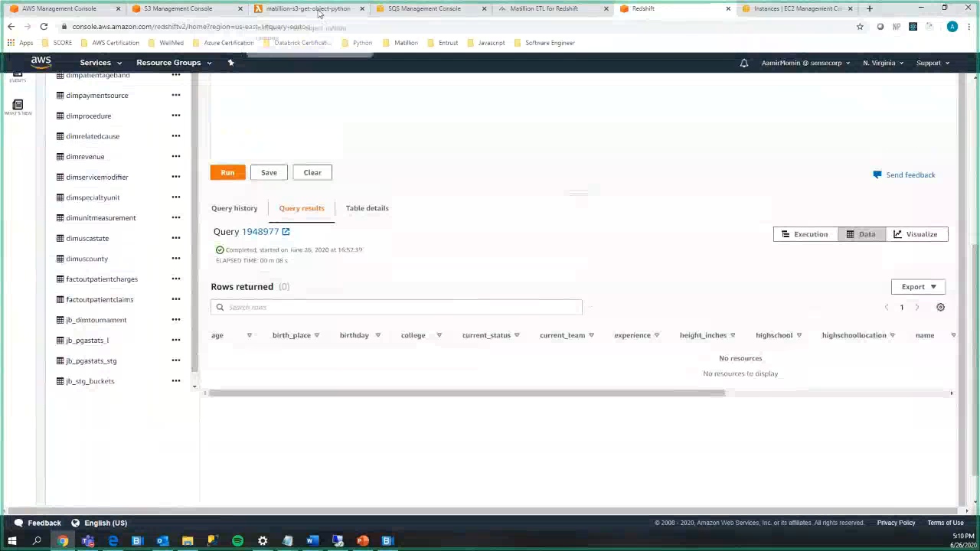
pyautogui.moveTo(541, 10)
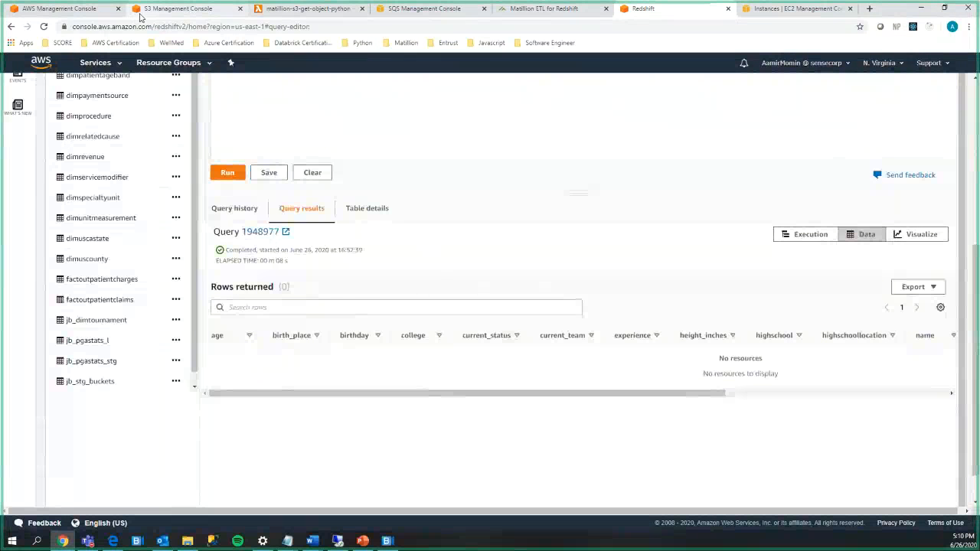
# Upload Basic_Stats.csv into the empty sensecorp-matillion-test bucket and return to the Redshift query editor.
pyautogui.click(176, 9)
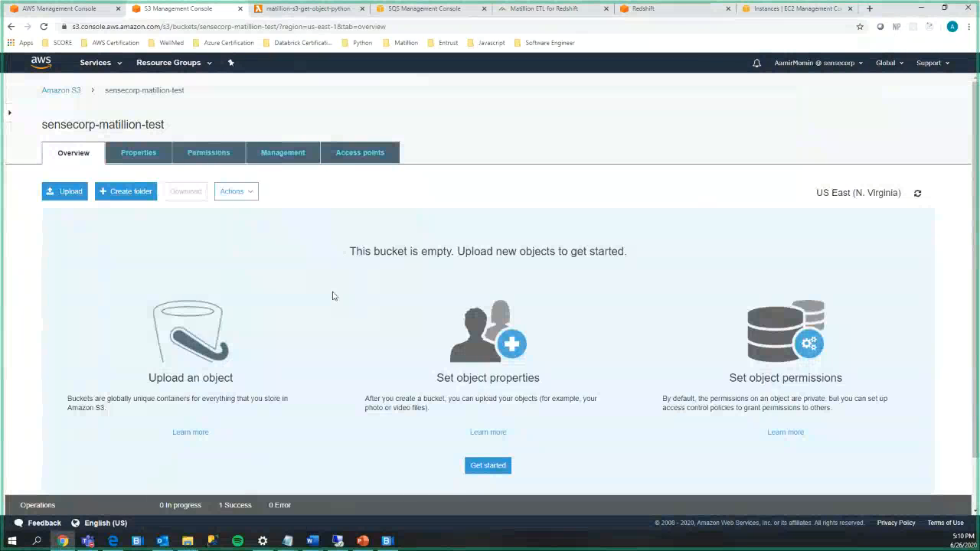
pyautogui.click(65, 190)
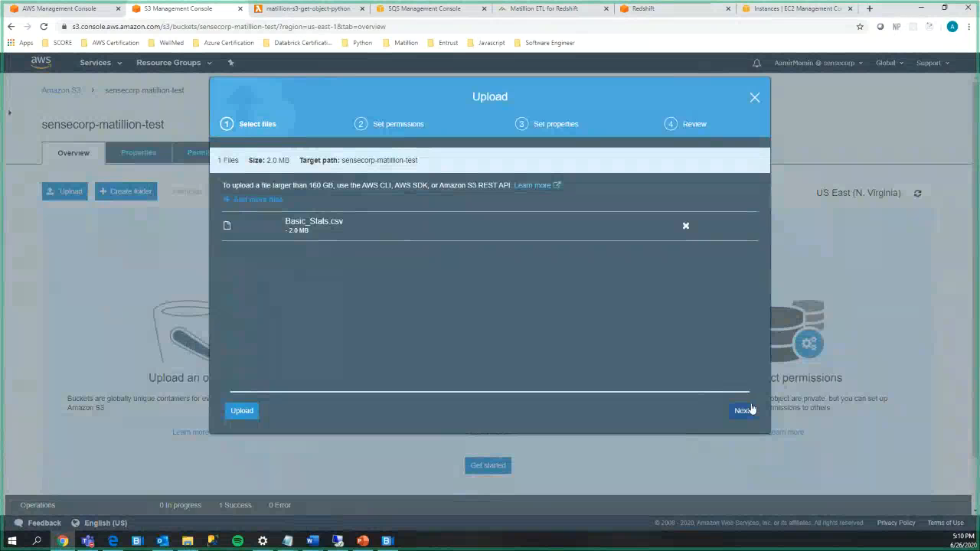
pyautogui.click(741, 410)
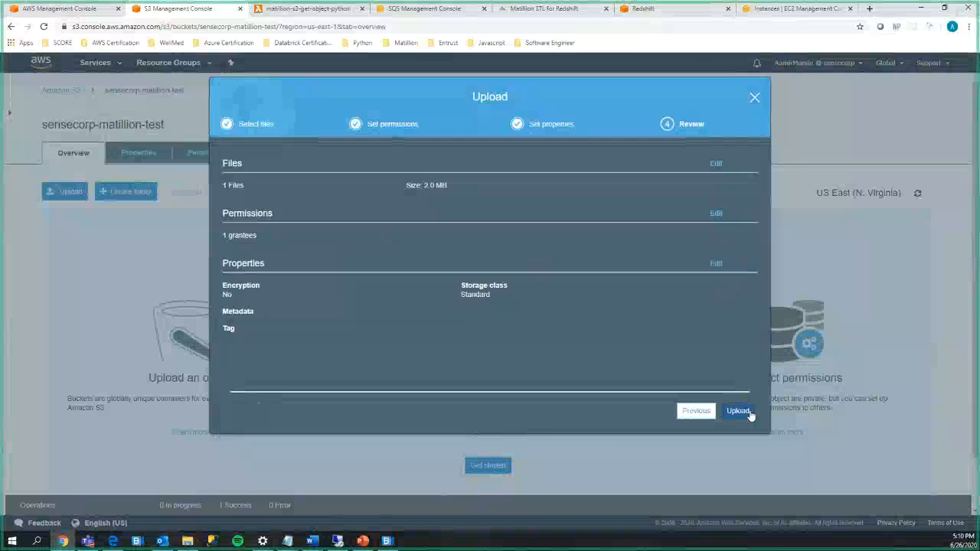
pyautogui.click(738, 410)
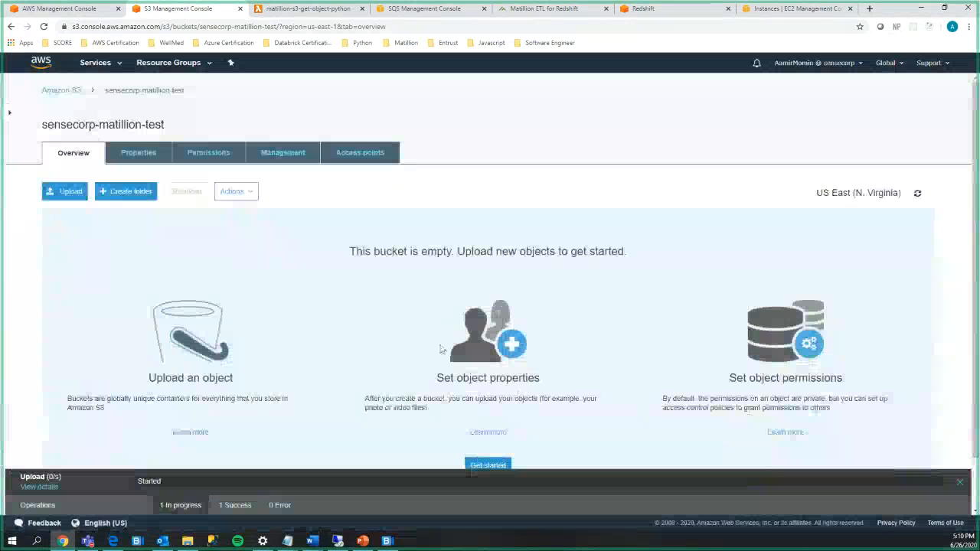
pyautogui.click(545, 9)
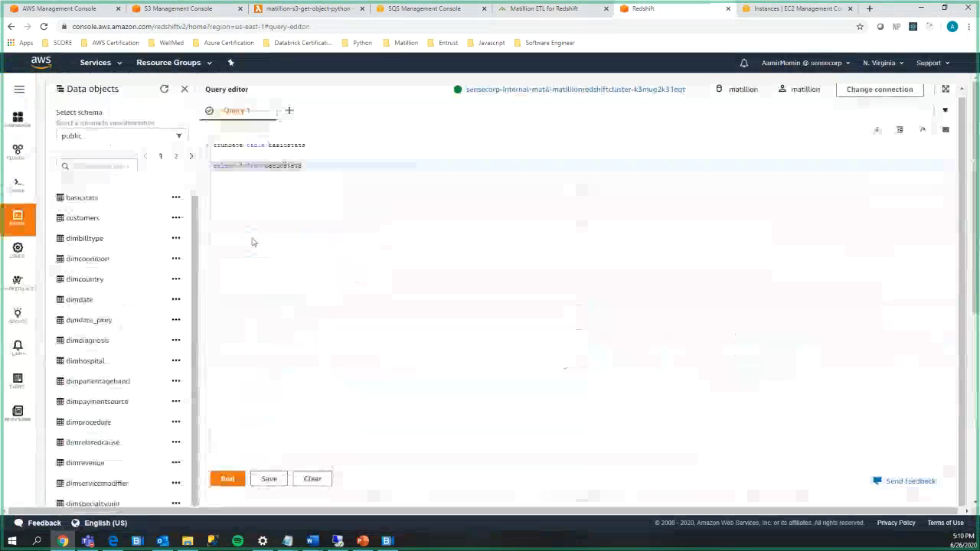
# Re-run the select * from basicstats query in the Redshift Query Editor.
pyautogui.click(227, 478)
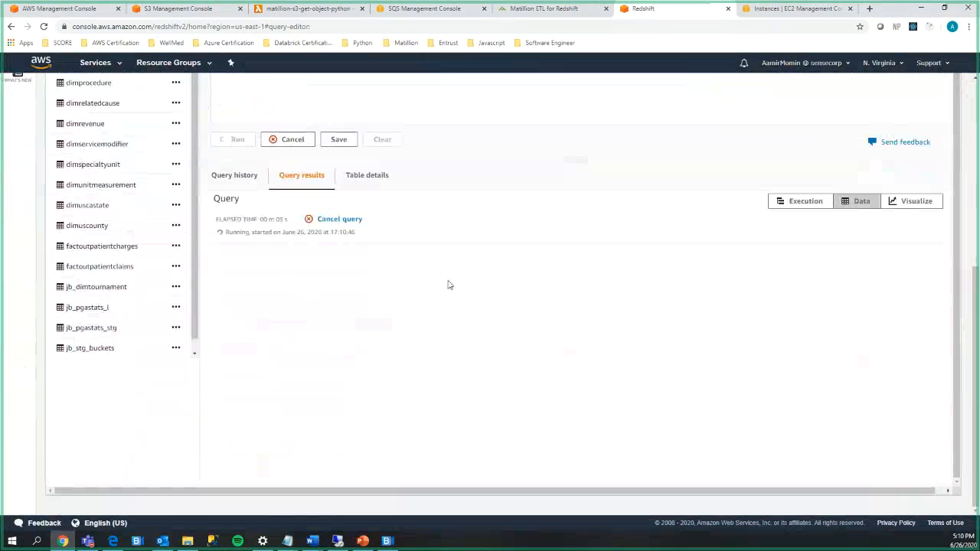
pyautogui.moveTo(429, 314)
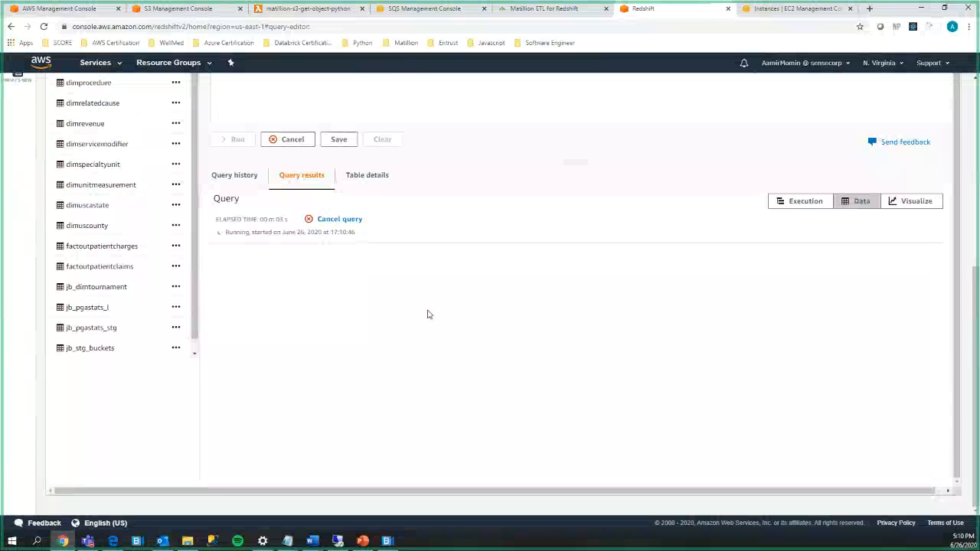